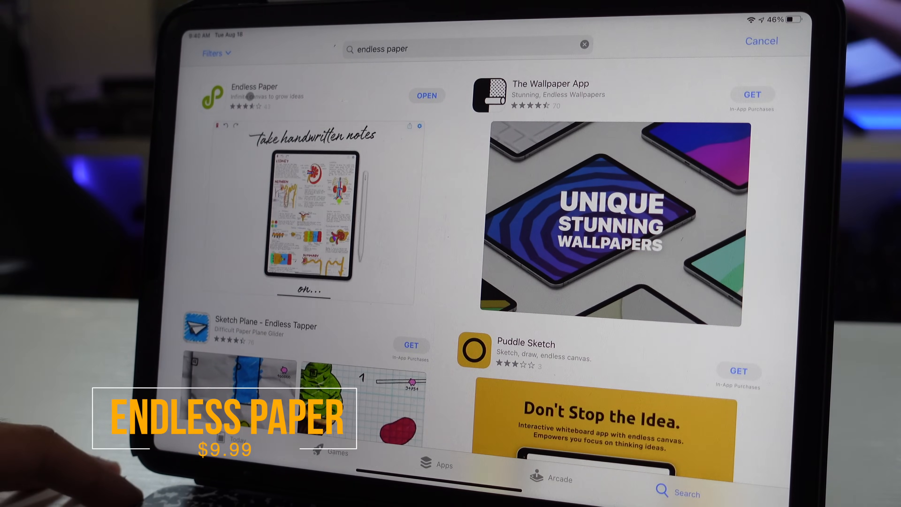
Launch Endless Paper and view the canvas with its saved bookmarks Origin and Bookmark 1
left_click(255, 92)
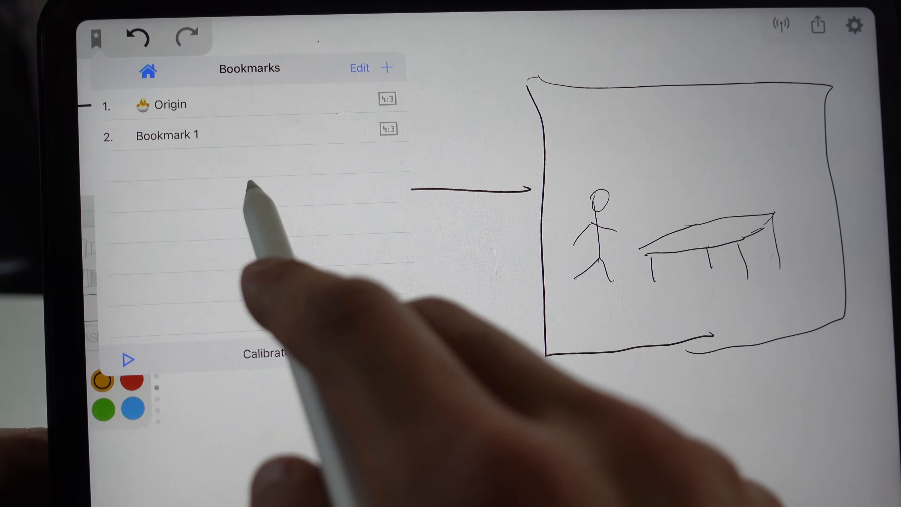
left_click(390, 67)
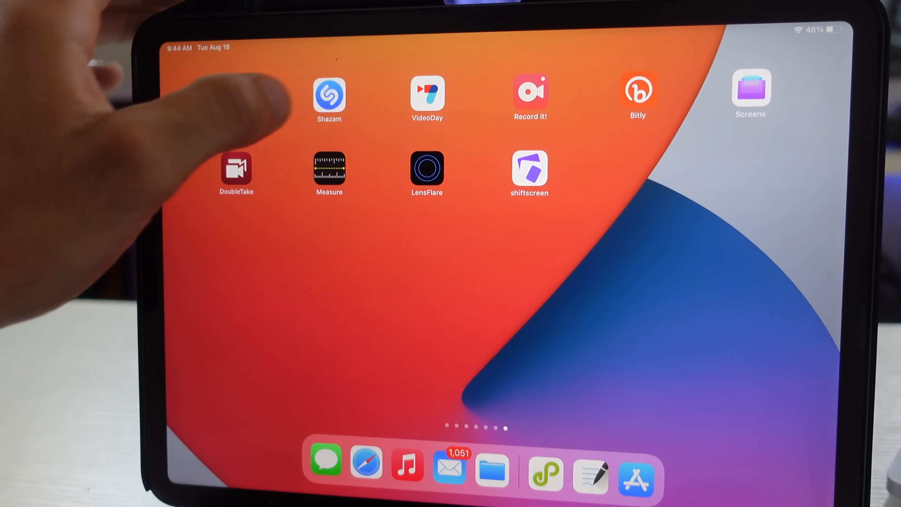
Load the onewheel clip in VideoDay and pick the Cocktail track from the soundtrack library
left_click(427, 92)
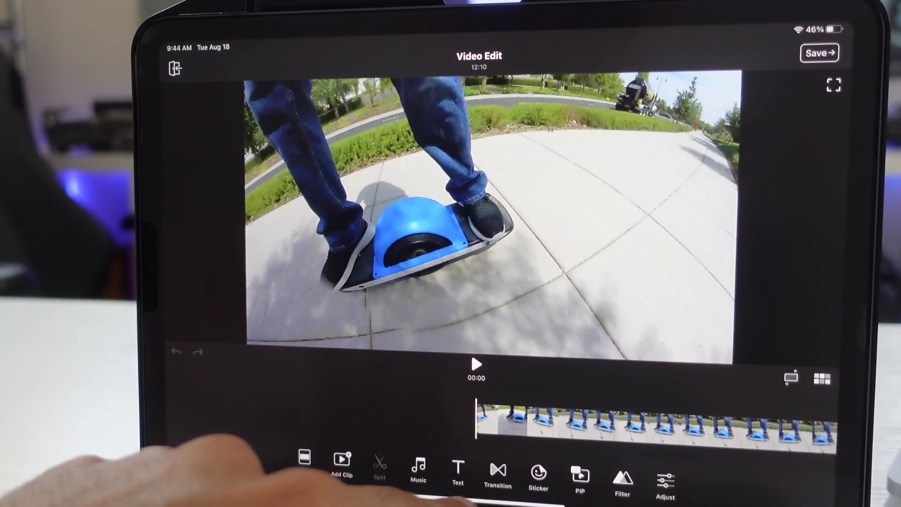
left_click(664, 476)
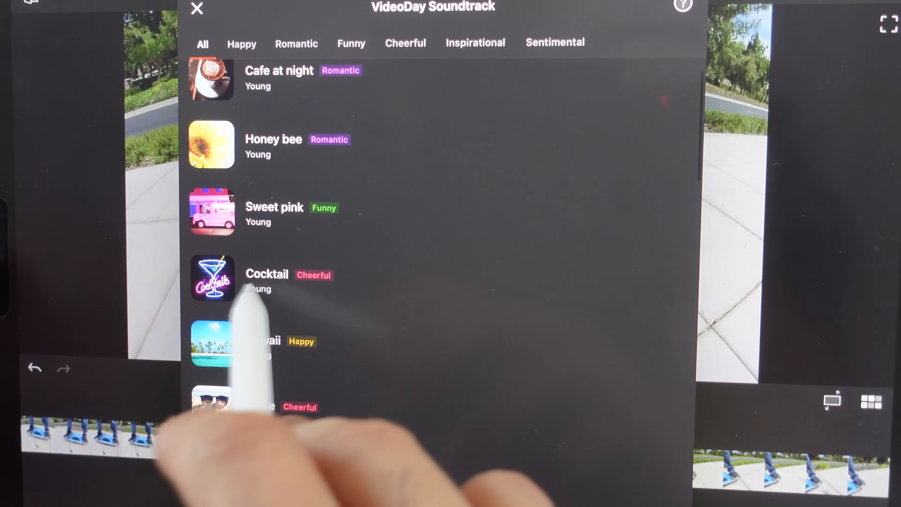
left_click(267, 278)
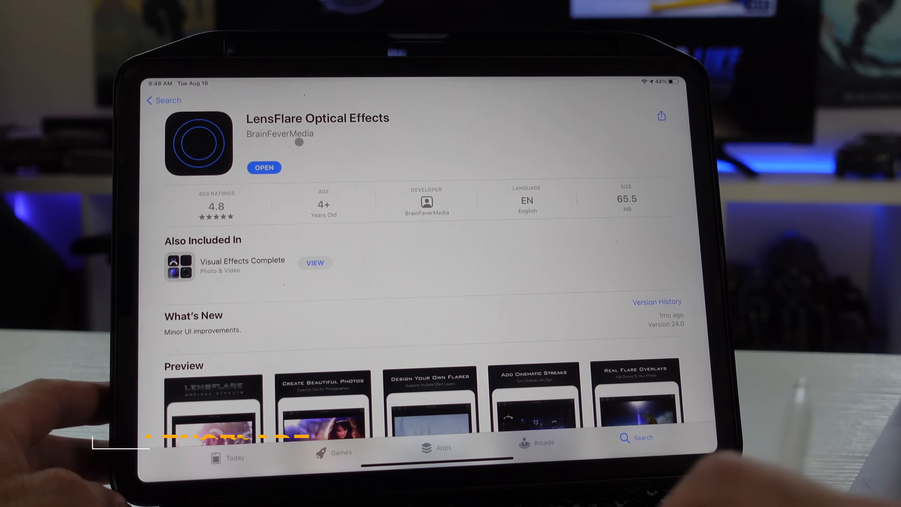
Load the truck photo in LensFlare, accept its crop and show the spherical flare collection
left_click(212, 402)
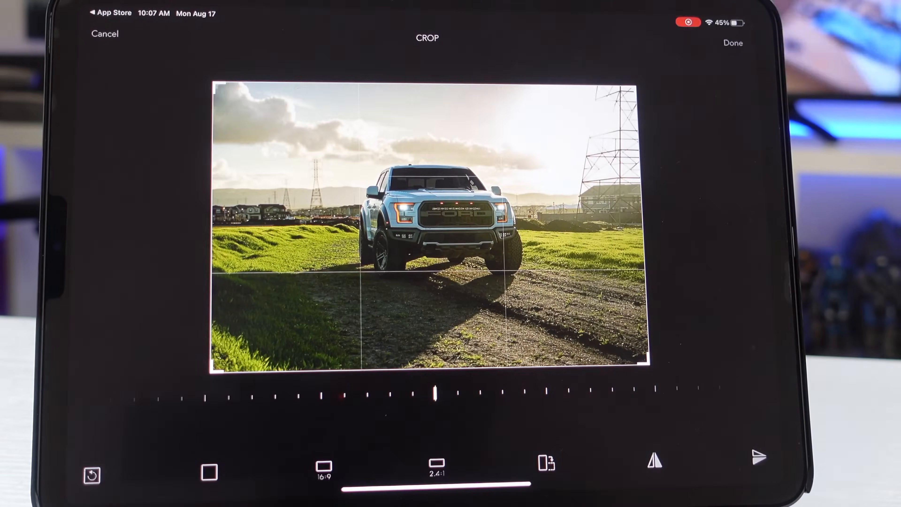
left_click(733, 43)
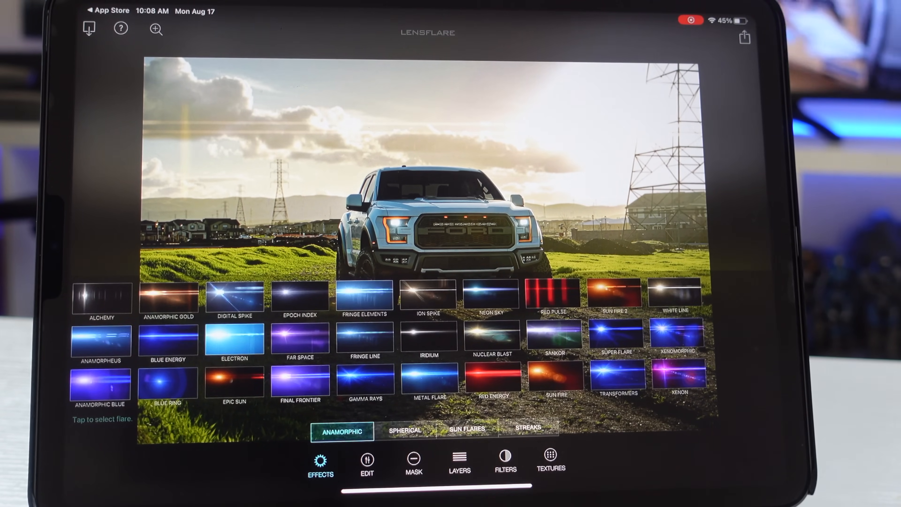
left_click(405, 430)
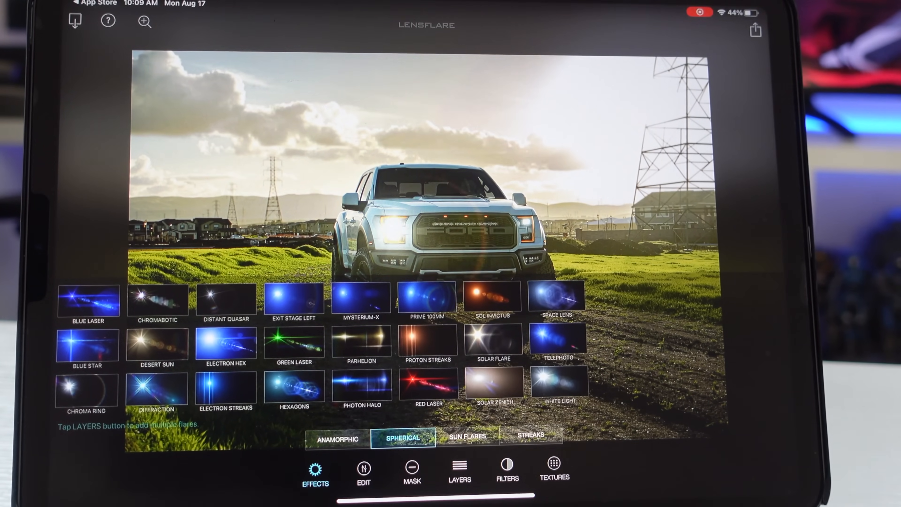
Browse the streak flares, return to spherical and apply the Mysterium-X flare to the photo
left_click(531, 440)
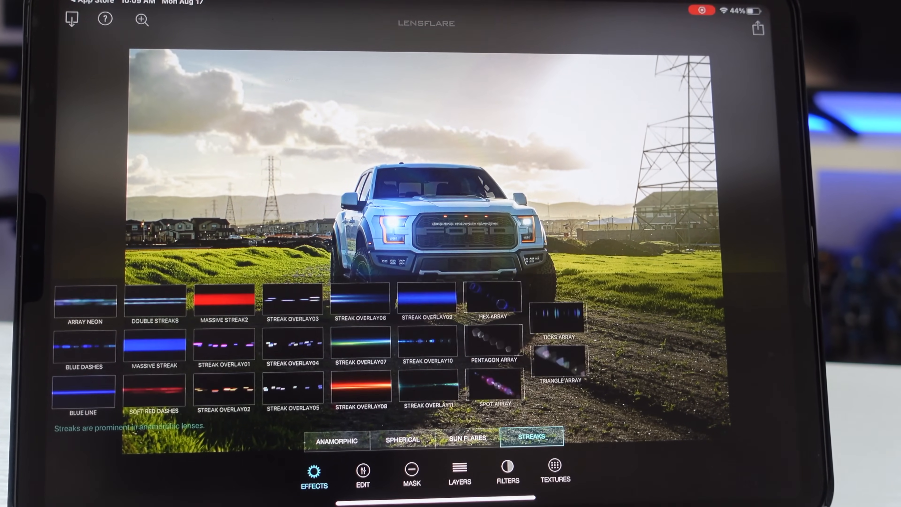
left_click(402, 442)
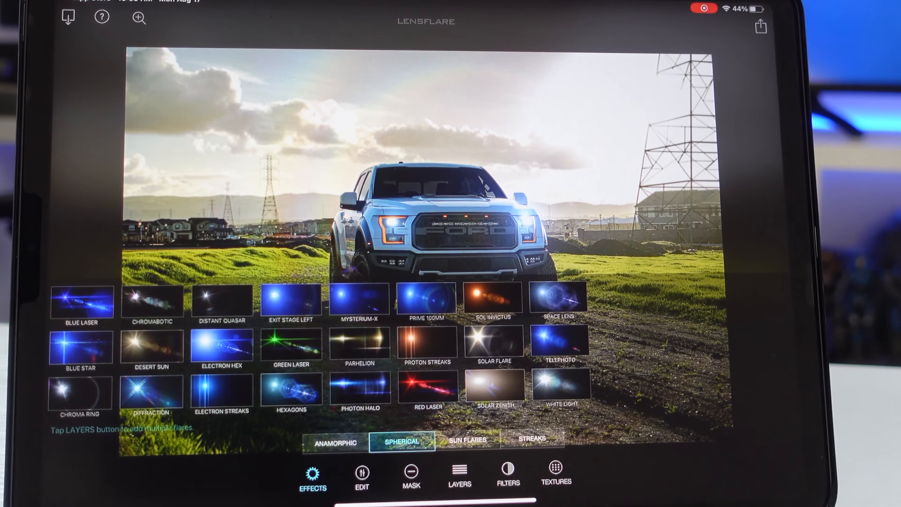
left_click(361, 476)
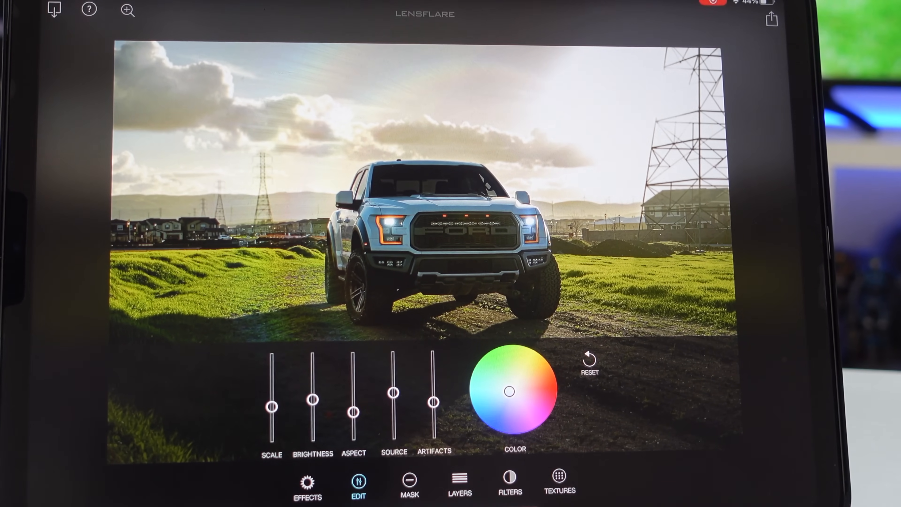
Check the flare layers, then adjust the Mysterium-X flare's scale and aspect and preview it
left_click(458, 487)
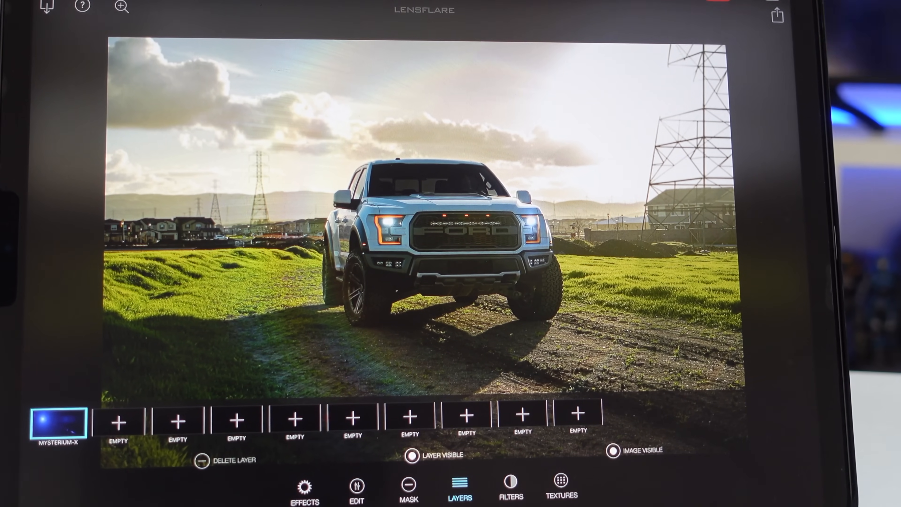
left_click(357, 486)
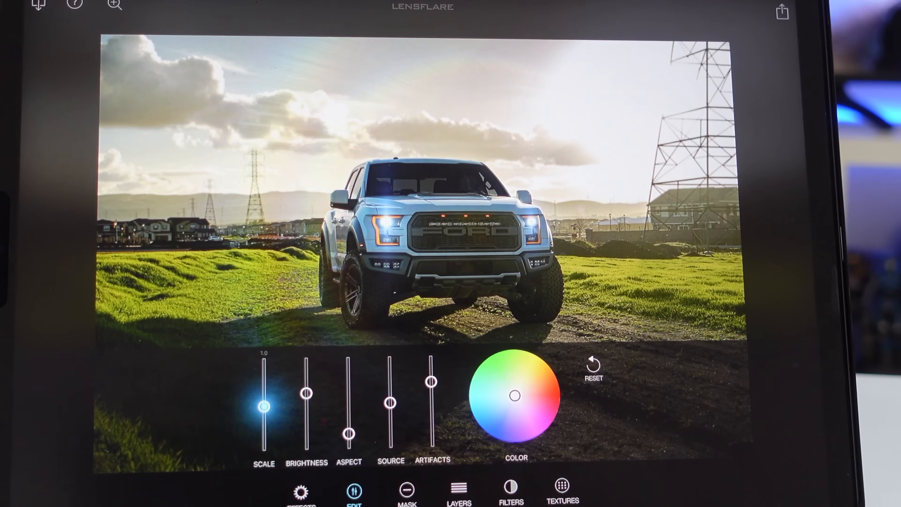
left_click(407, 492)
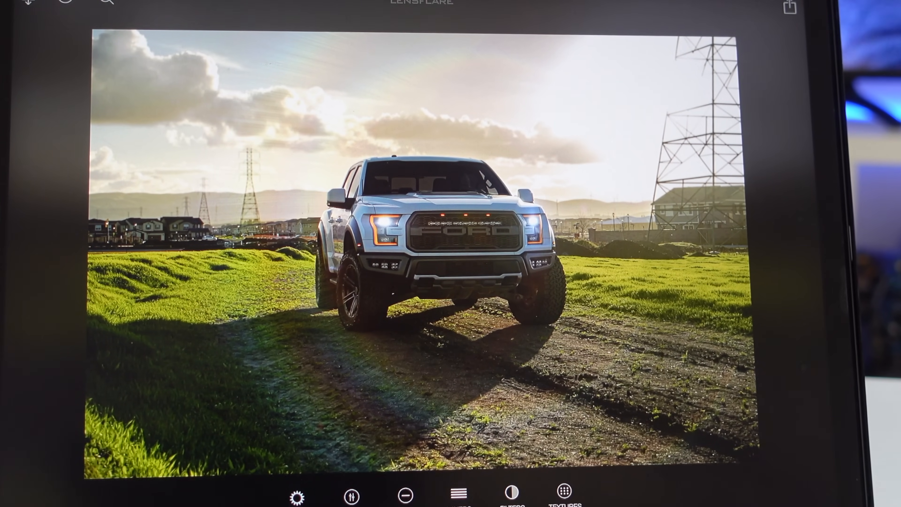
left_click(296, 496)
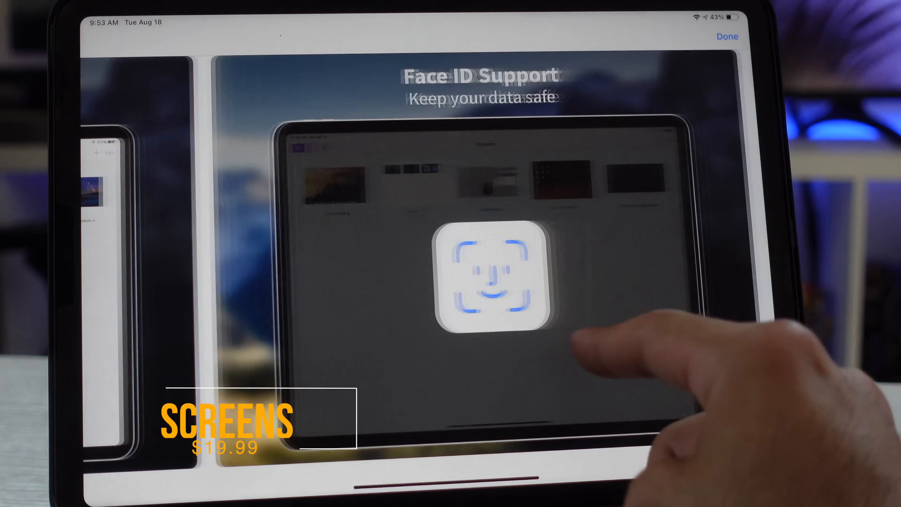
Scroll the remote Mac's YouTube home page in Chrome through Screens
scroll("left", 3)
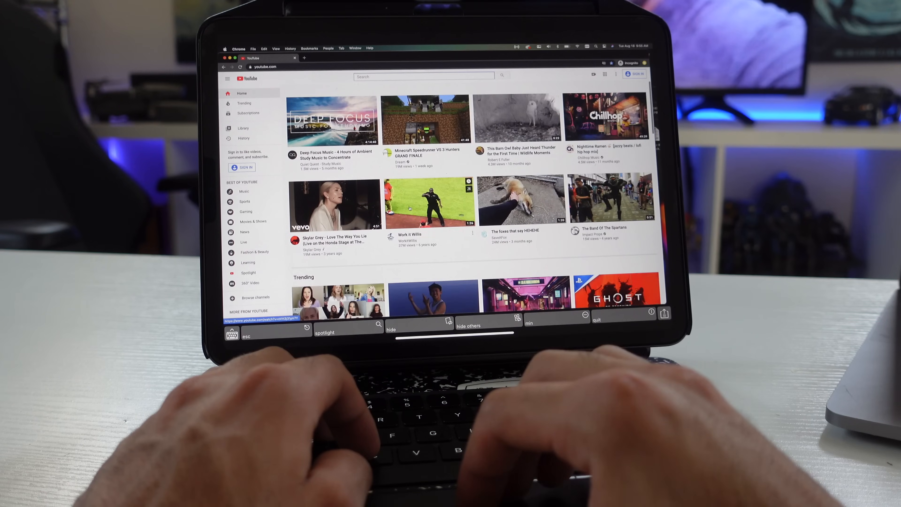
scroll("down", 3)
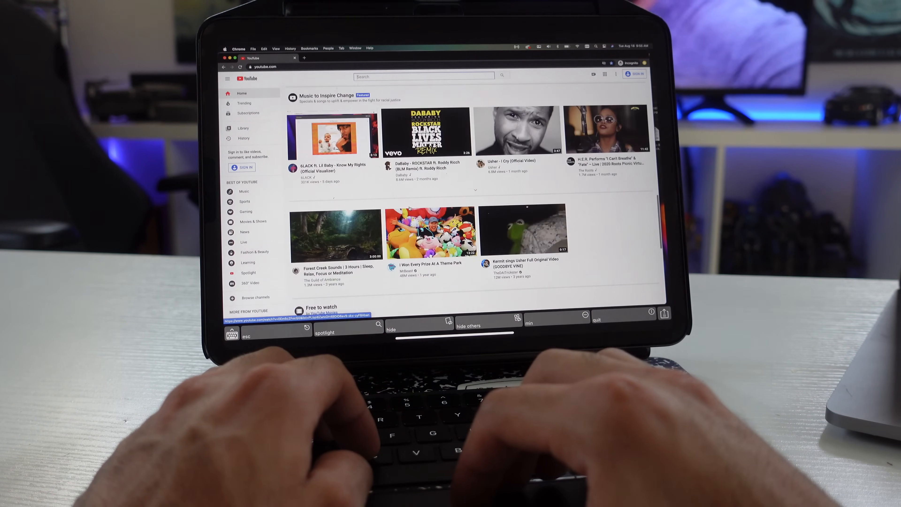
scroll("up", 3)
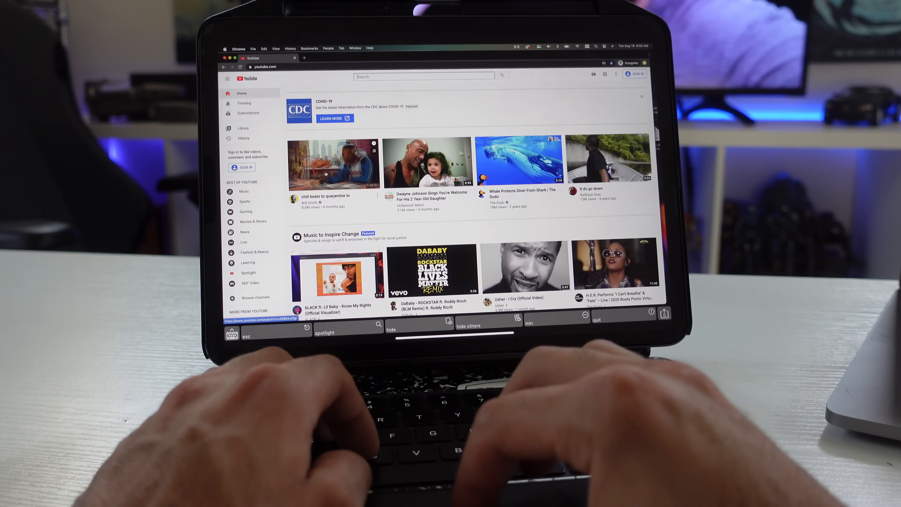
left_click(332, 162)
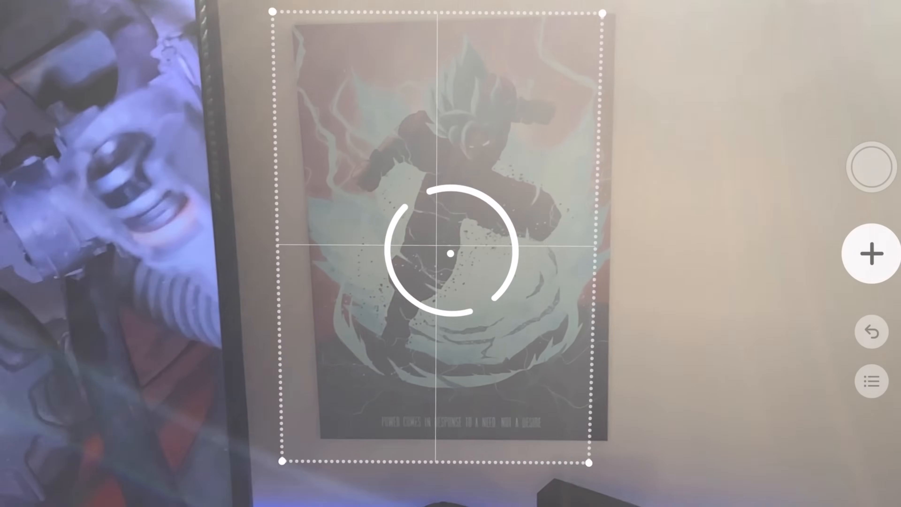
Capture the detected poster rectangle as a measurement
left_click(871, 254)
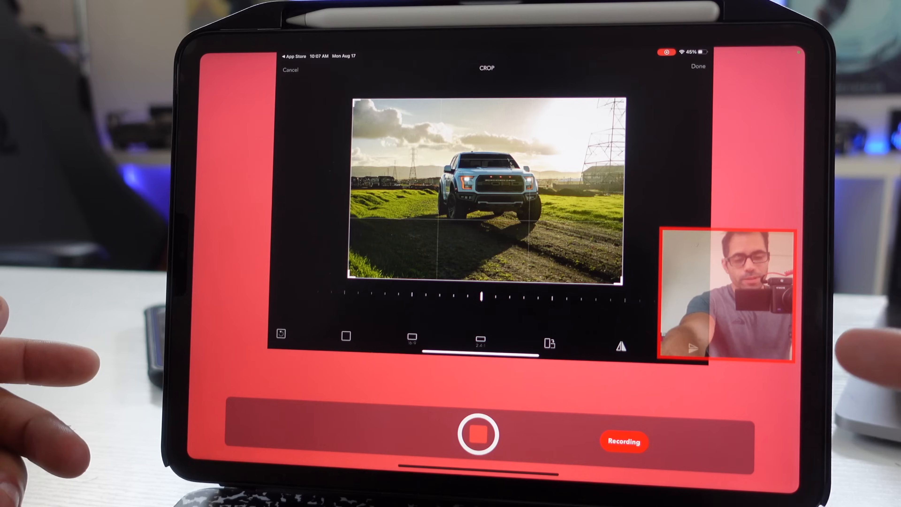
Use the Photos crop tool while the RecordIt facecam recording runs
left_click(698, 66)
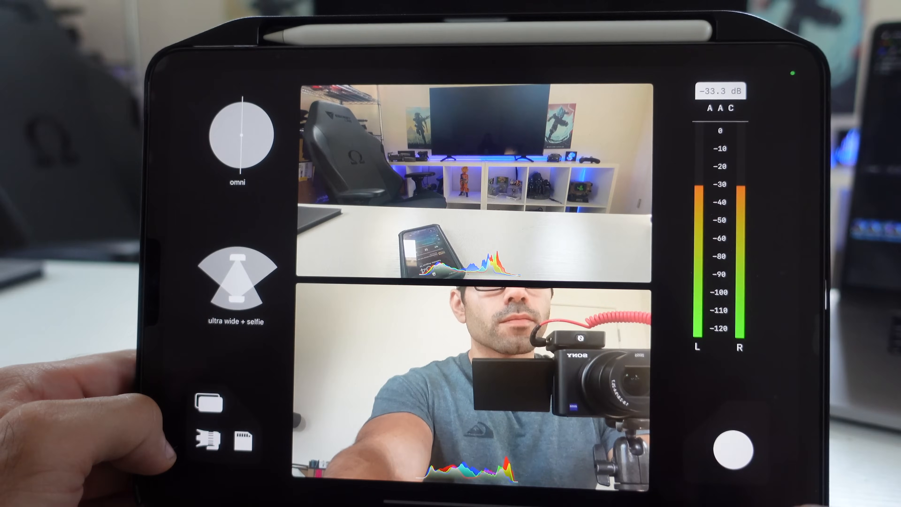
Record a short clip from the ultra wide and selfie cameras together, then stop it
left_click(731, 450)
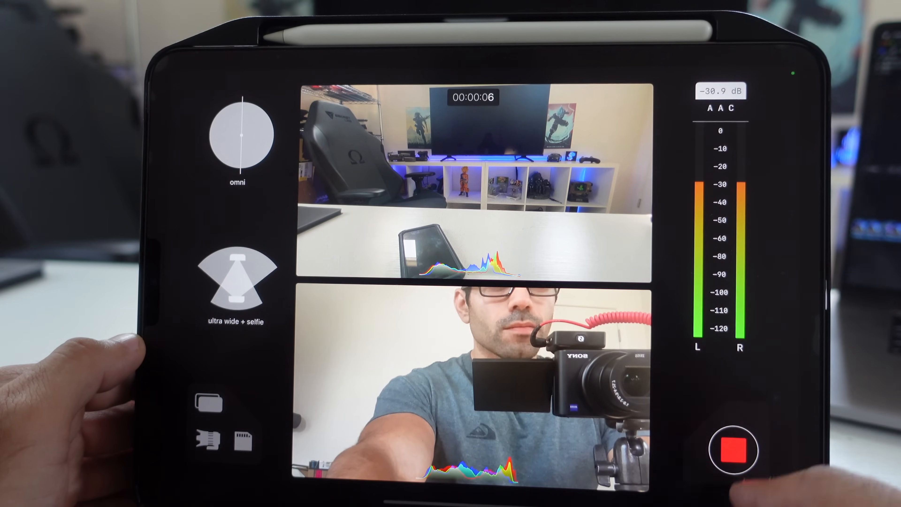
left_click(732, 450)
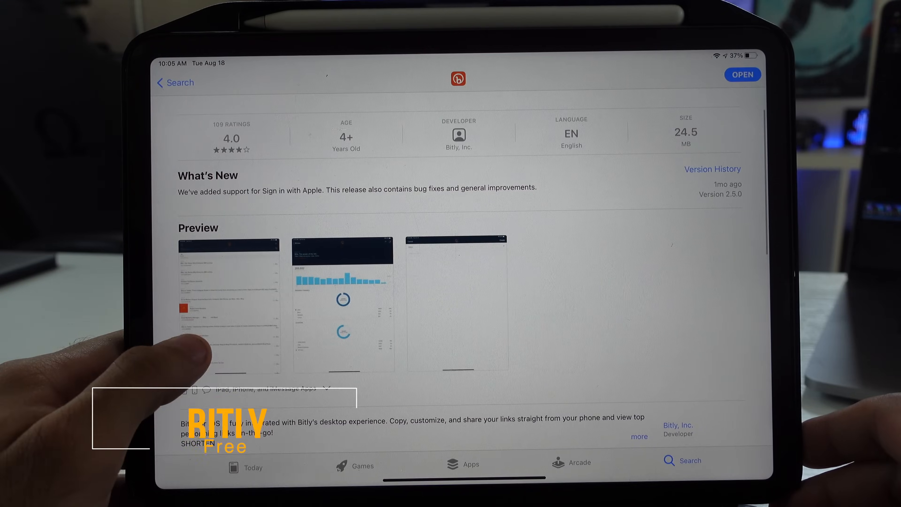
Launch Bitly and start a new Bitlink holding the long affiliate URL
left_click(742, 74)
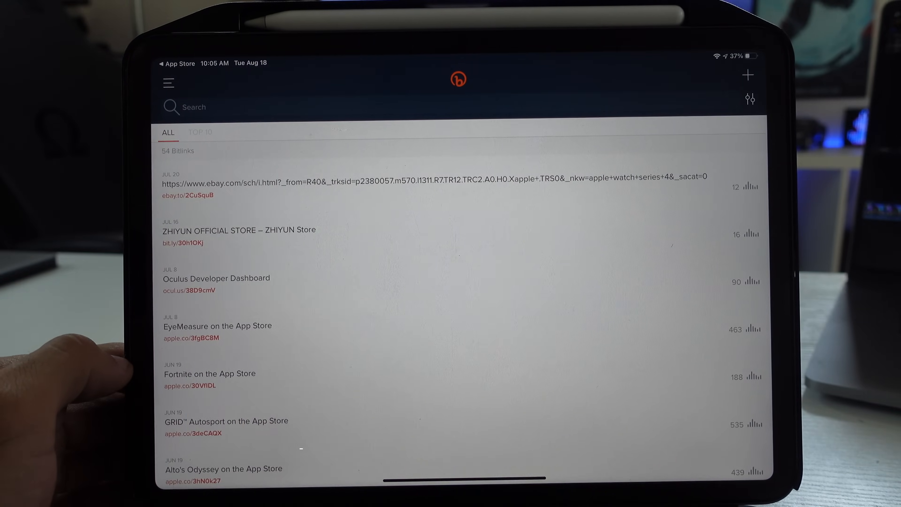
left_click(747, 74)
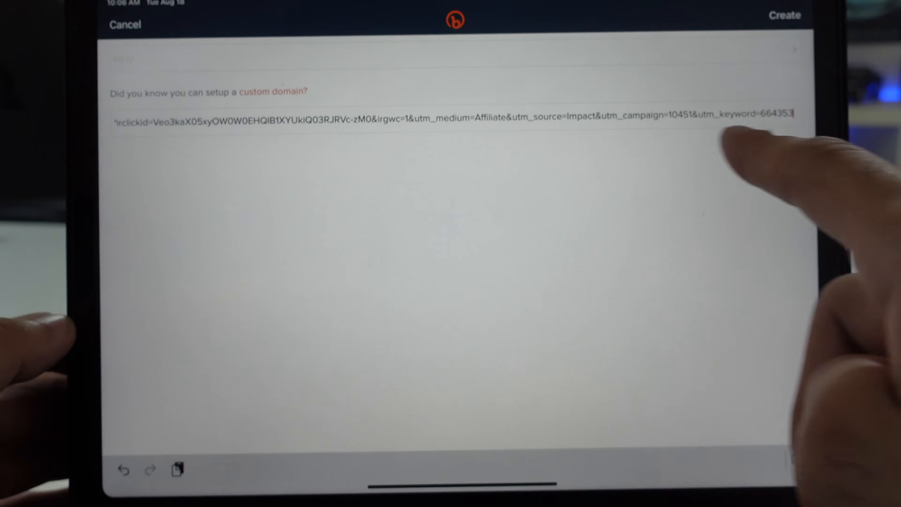
Create the Bitlink and review the eBay link's click statistics
left_click(786, 15)
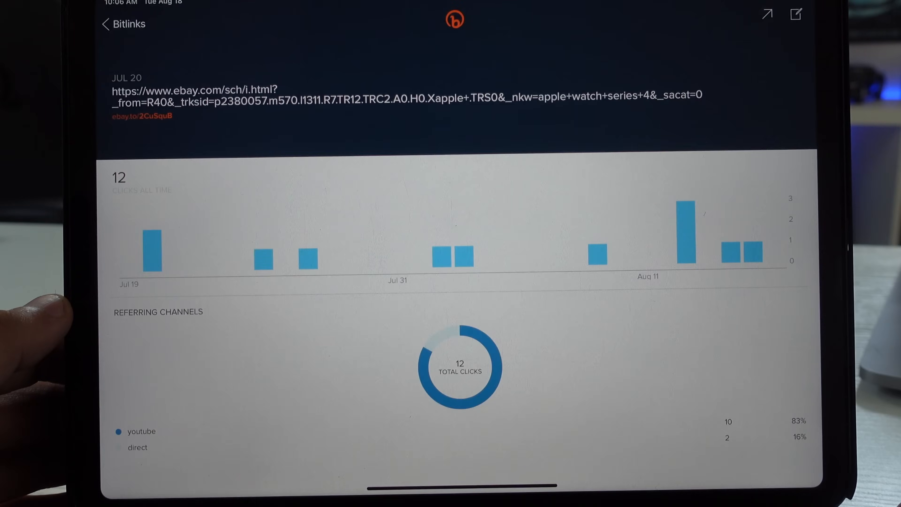
scroll("up", 3)
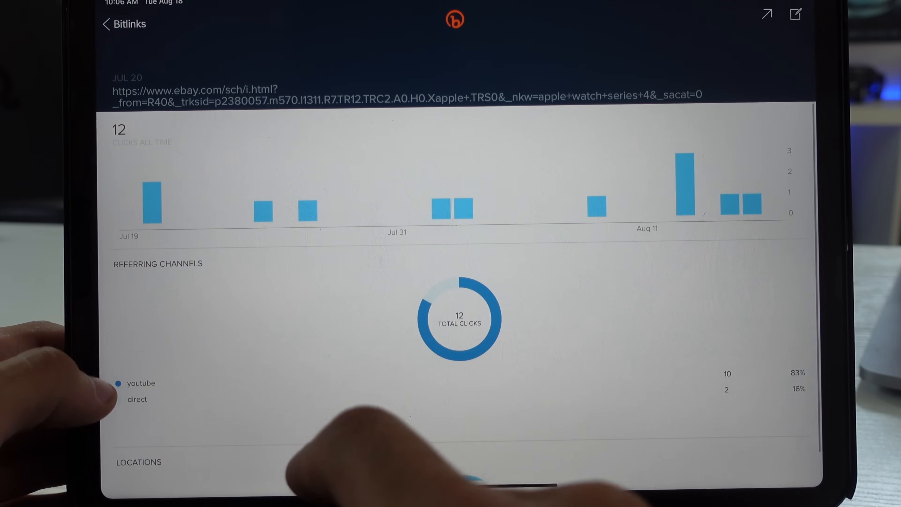
scroll("down", 3)
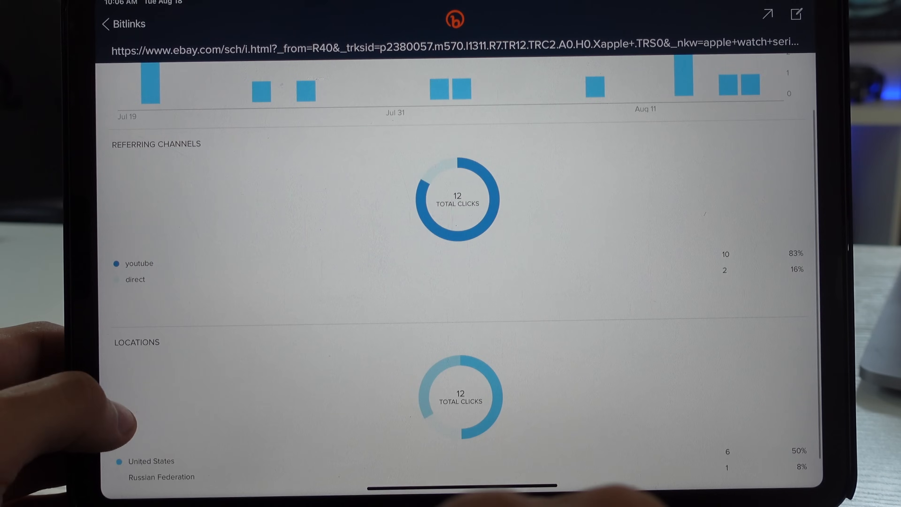
scroll("up", 3)
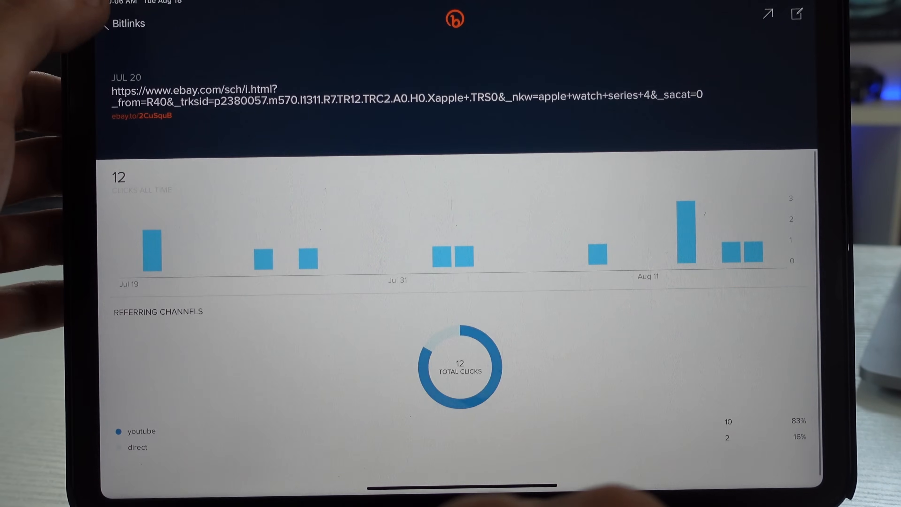
left_click(107, 23)
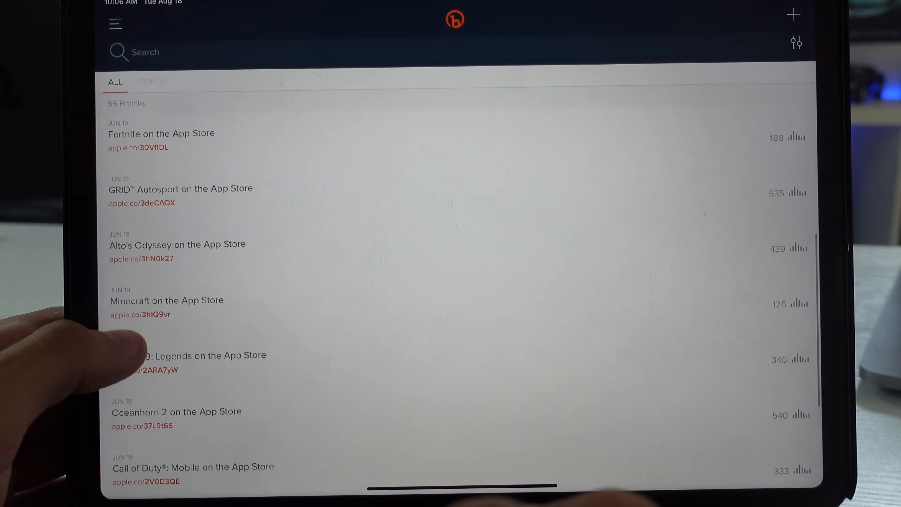
Review the GRID Autosport link's click history, referring channels and locations
left_click(179, 189)
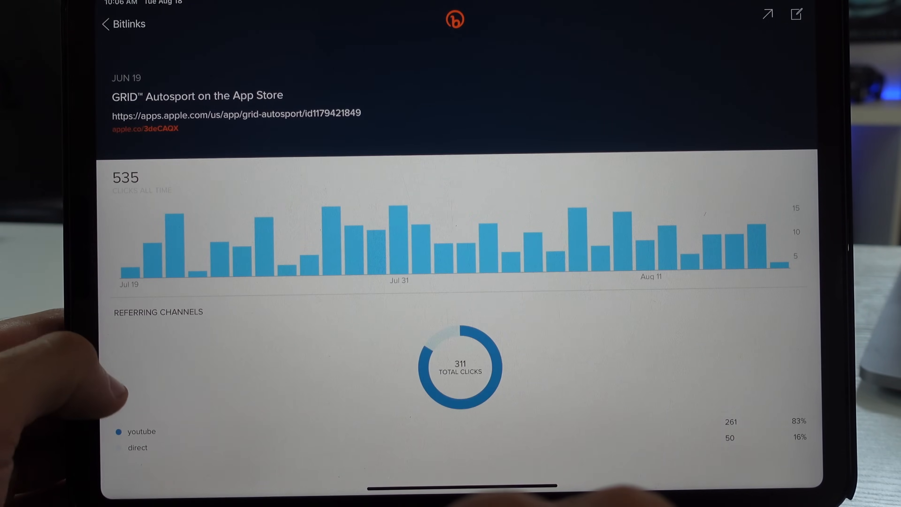
scroll("up", 3)
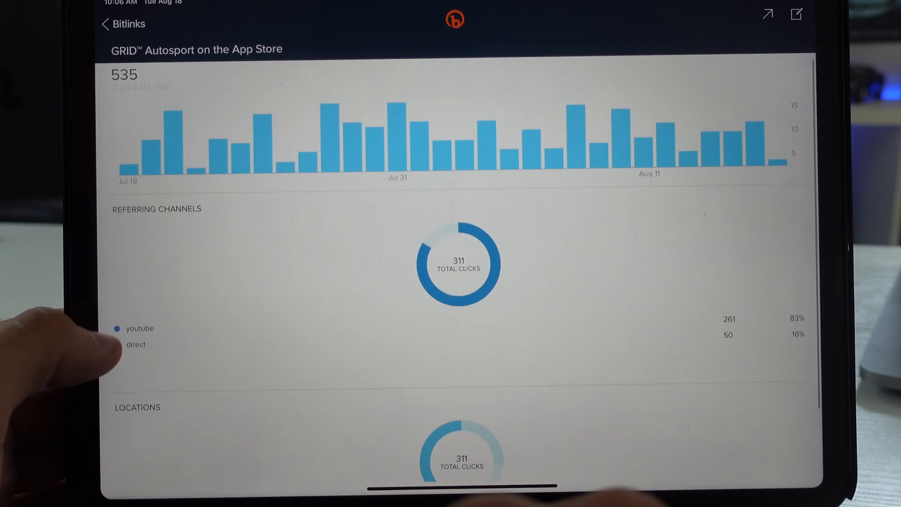
scroll("up", 3)
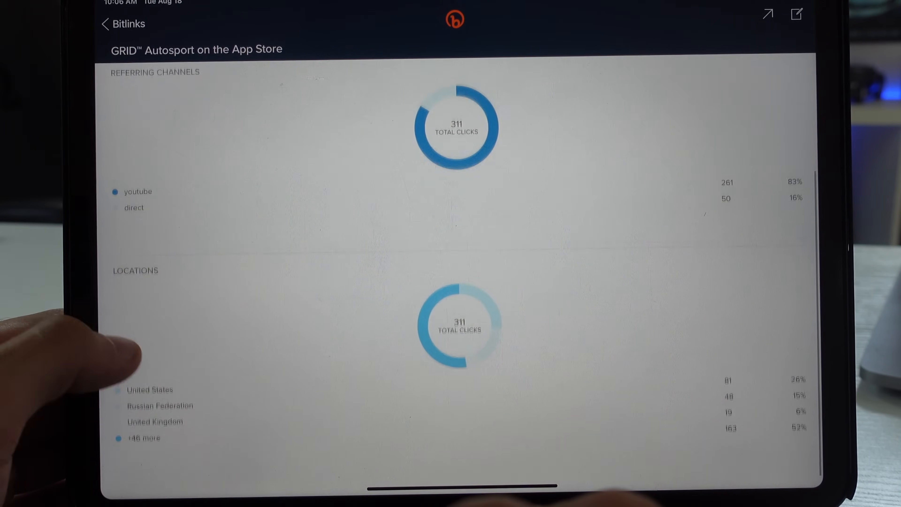
left_click(122, 24)
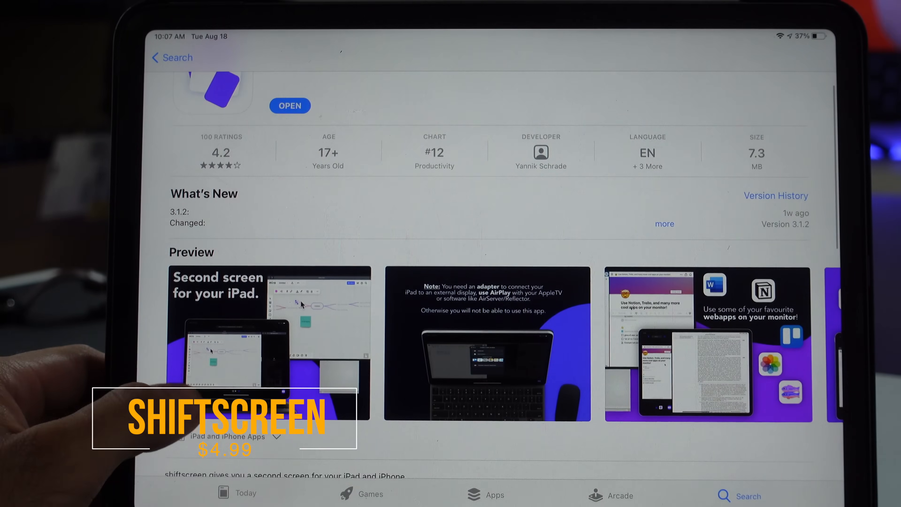
Launch ShiftScreen from its App Store page to extend the iPad to the external monitor
left_click(487, 341)
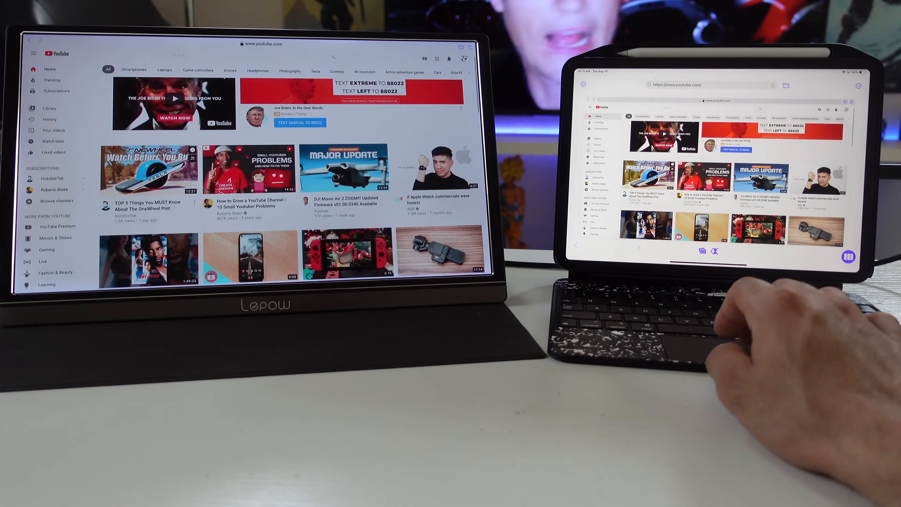
Show YouTube, the Influencer Agreement Google Doc and the shiftscreen bookmark page in three side-by-side panes
left_click(149, 167)
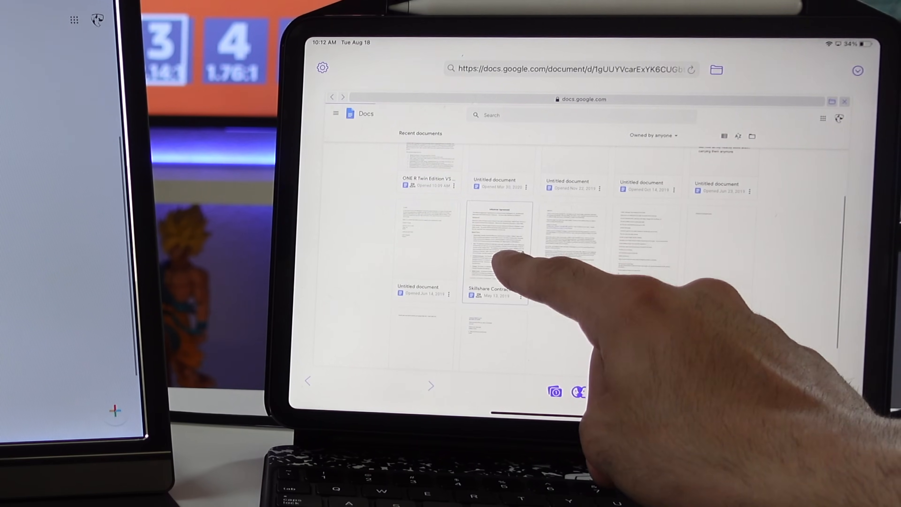
left_click(497, 241)
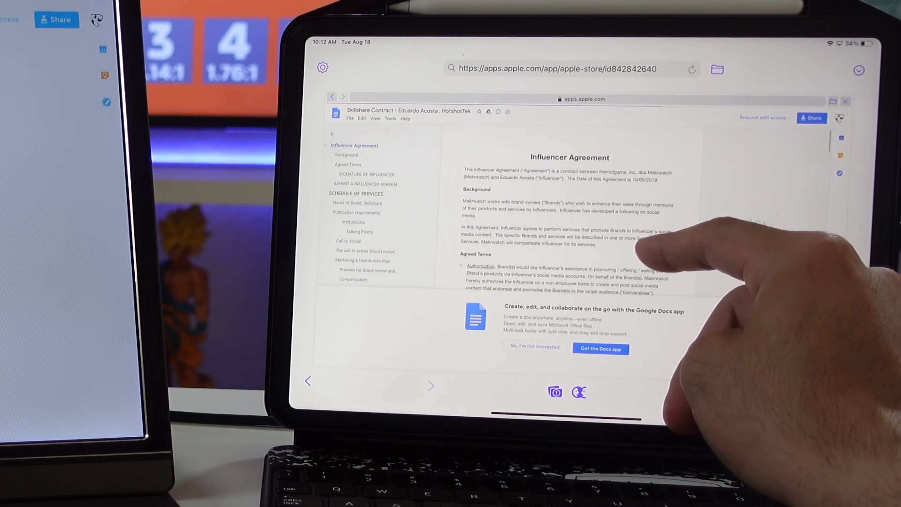
left_click(600, 348)
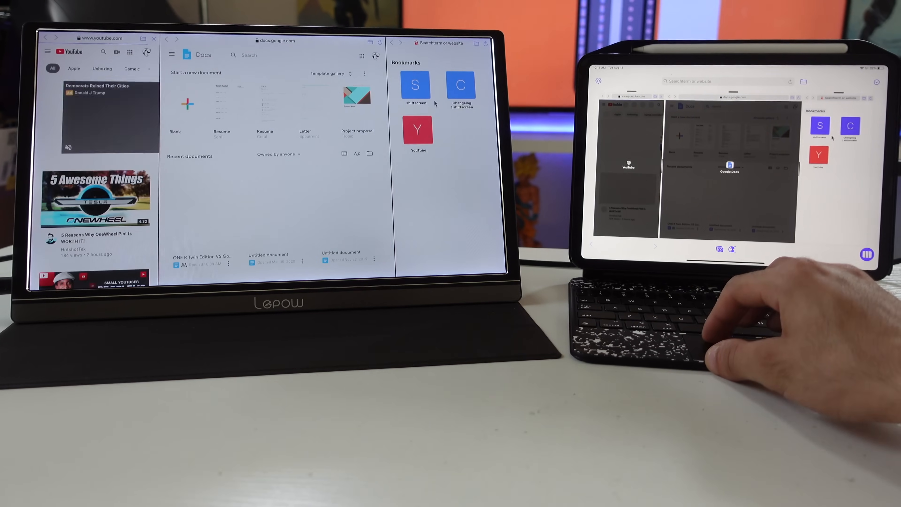
left_click(415, 84)
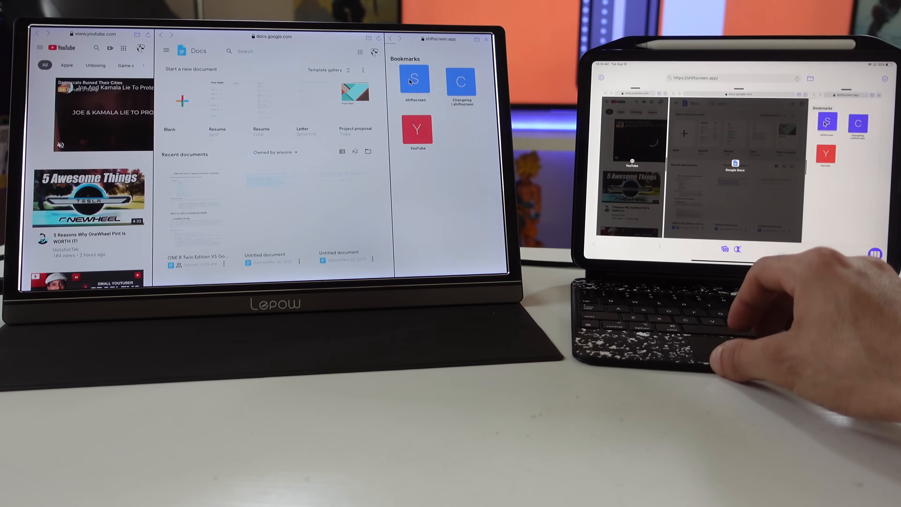